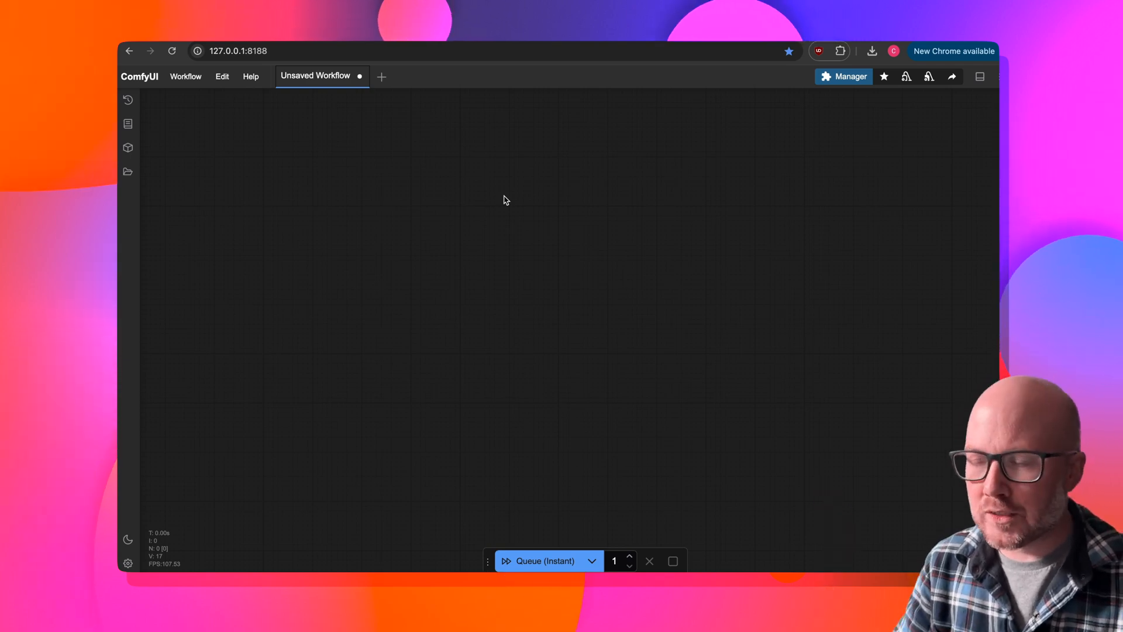
mouse_move(536, 237)
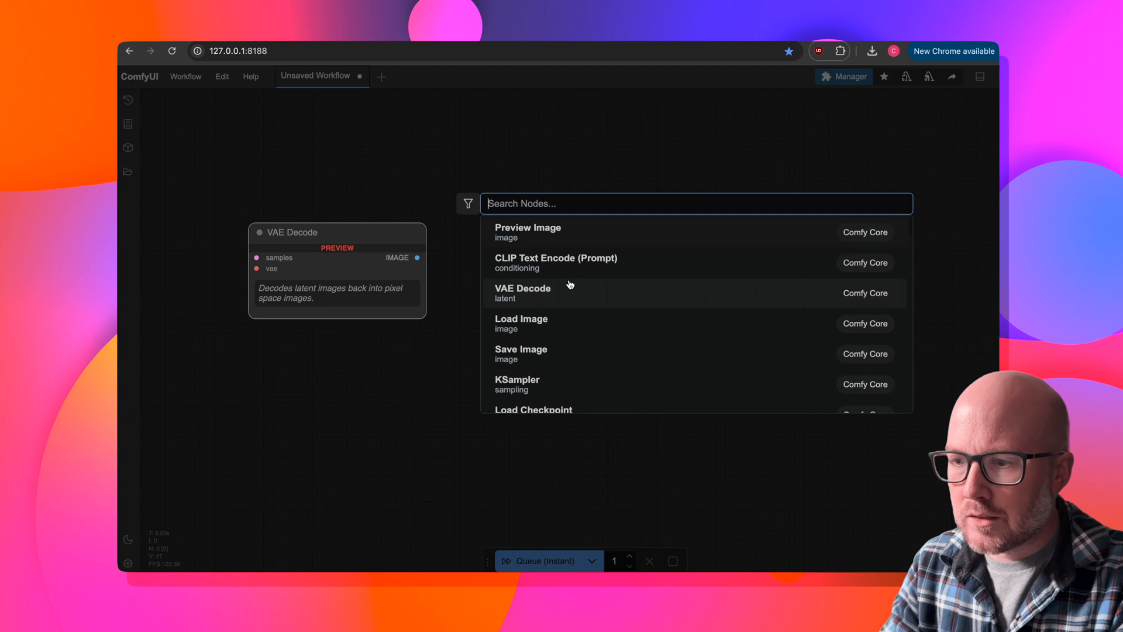
Step: Add an Expression Editor (PHM) node from the node search
type("ex")
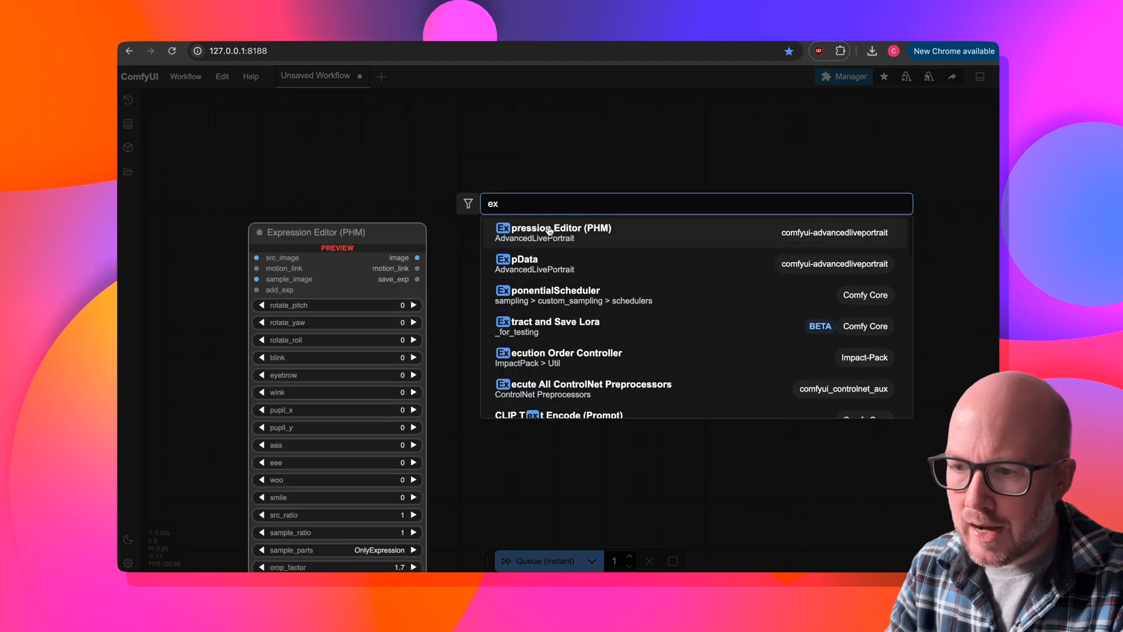
left_click(552, 232)
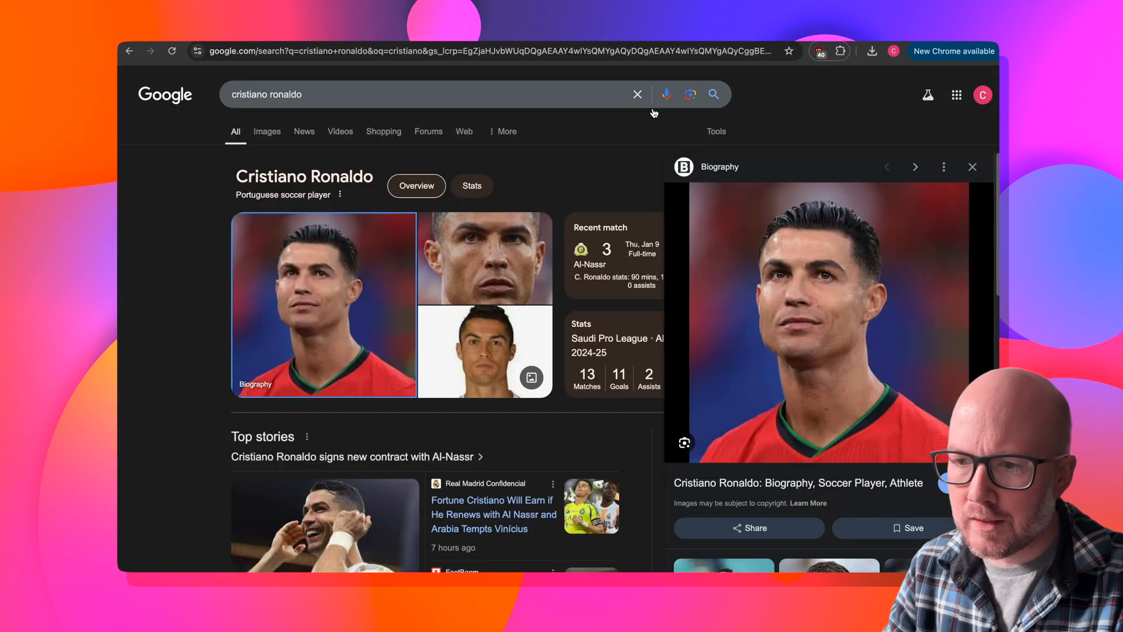
Step: Save the Cristiano Ronaldo portrait from the Google side panel to disk
right_click(823, 322)
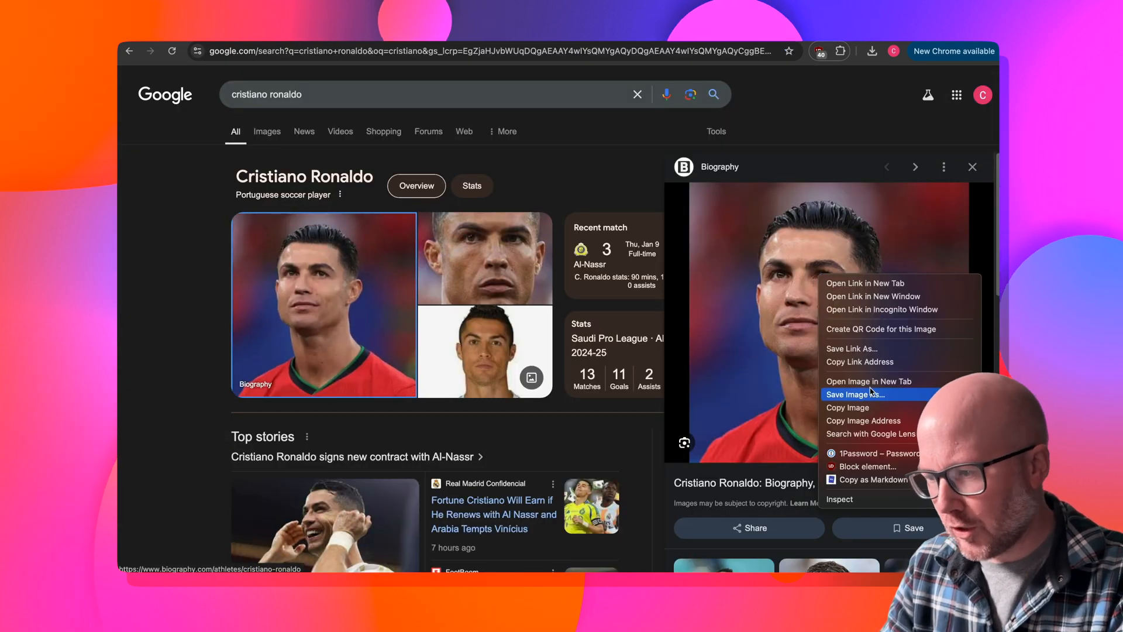
left_click(856, 394)
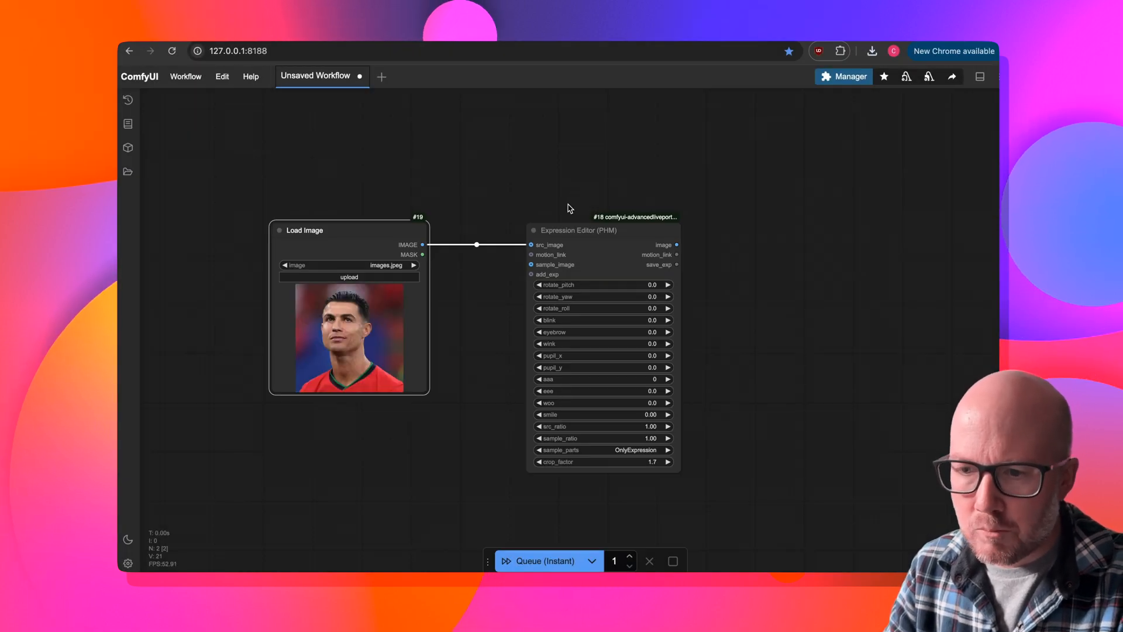
Step: Run the workflow on Ronaldo's photo and enter an exact eee value
left_click(540, 561)
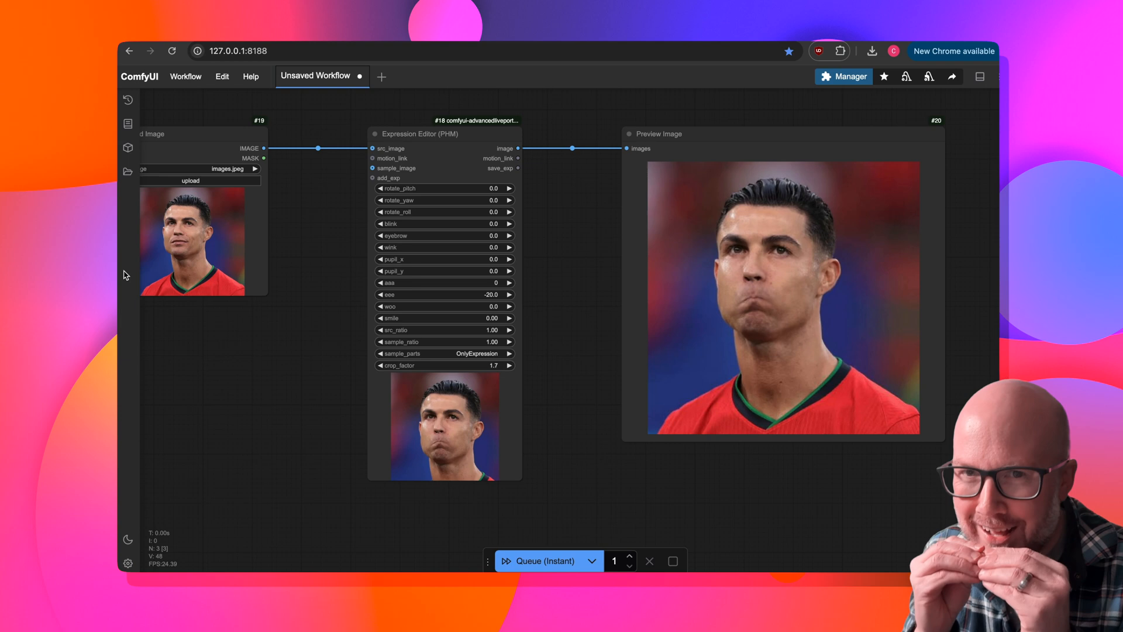
double_click(444, 295)
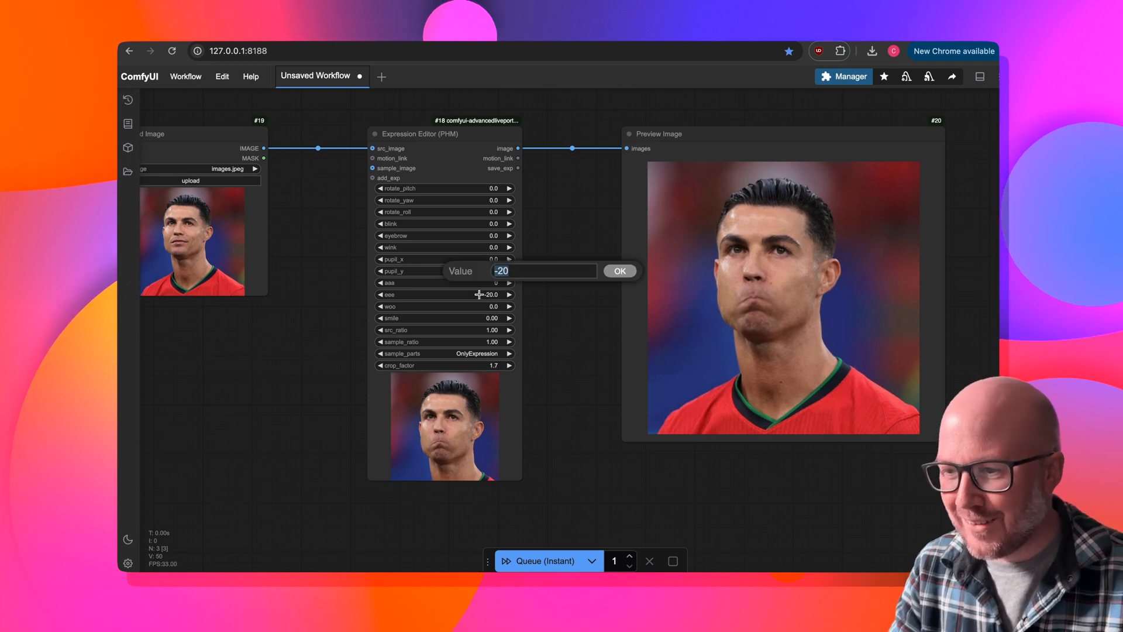
left_click(618, 271)
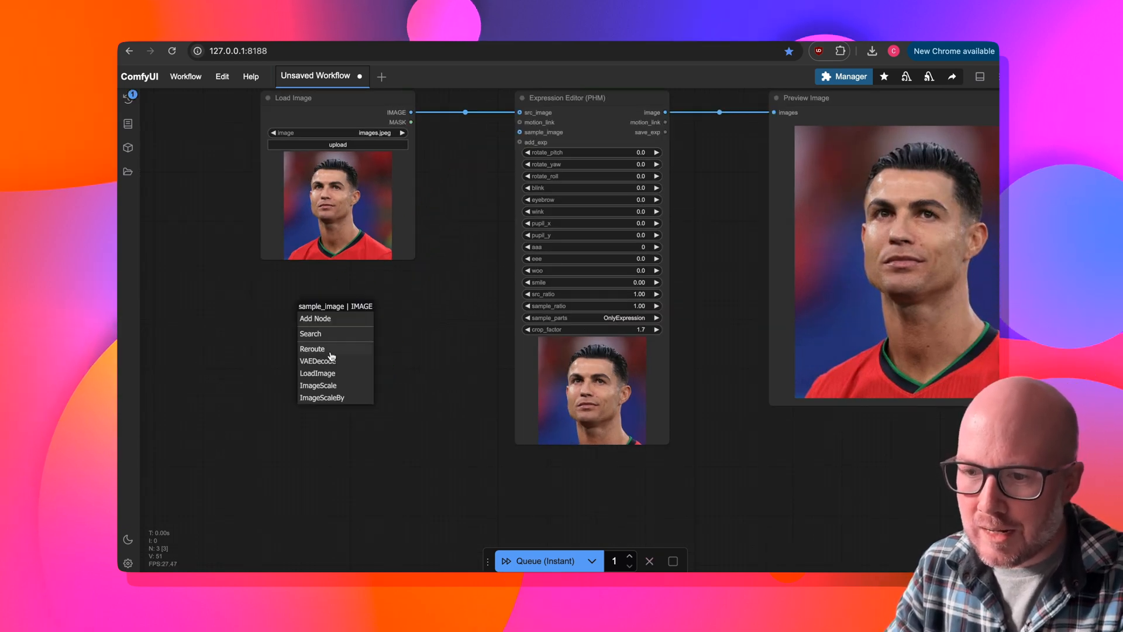
Step: Add a Load Image node for the sample_image input and dismiss the loading error
left_click(316, 373)
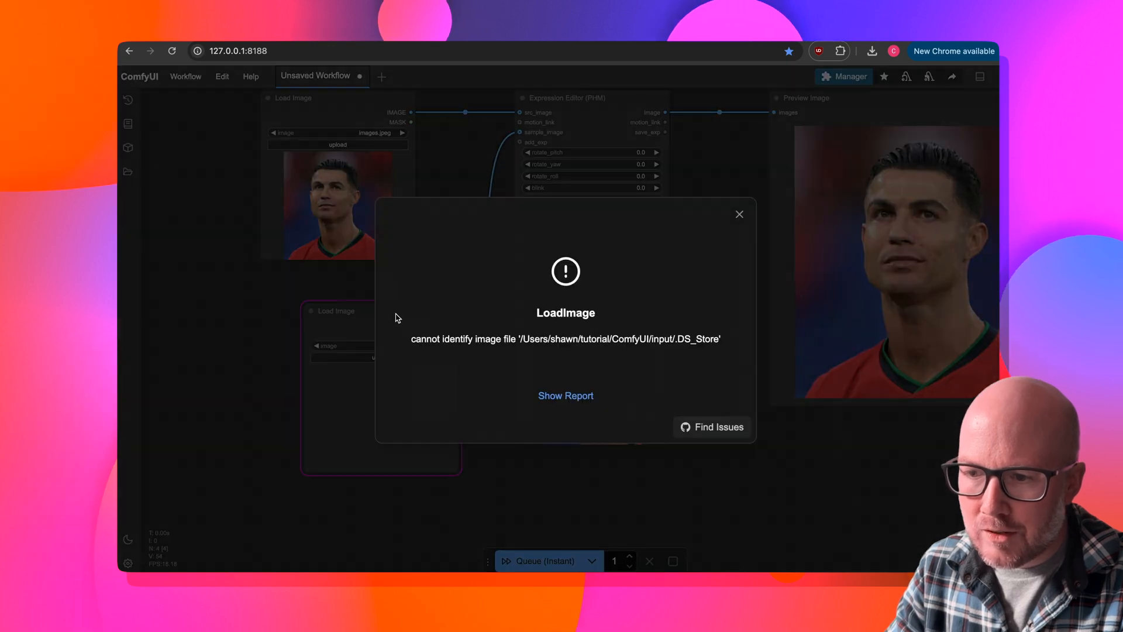
left_click(739, 214)
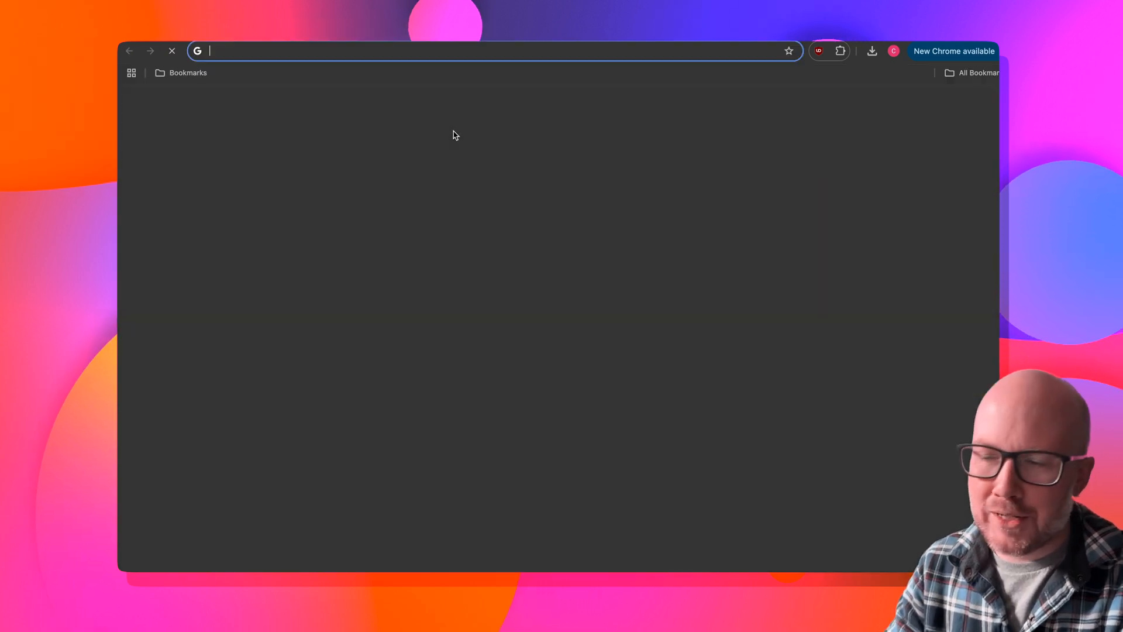
Step: Search Google Images for "mr bean" and view a grimacing photo
type("mr bean")
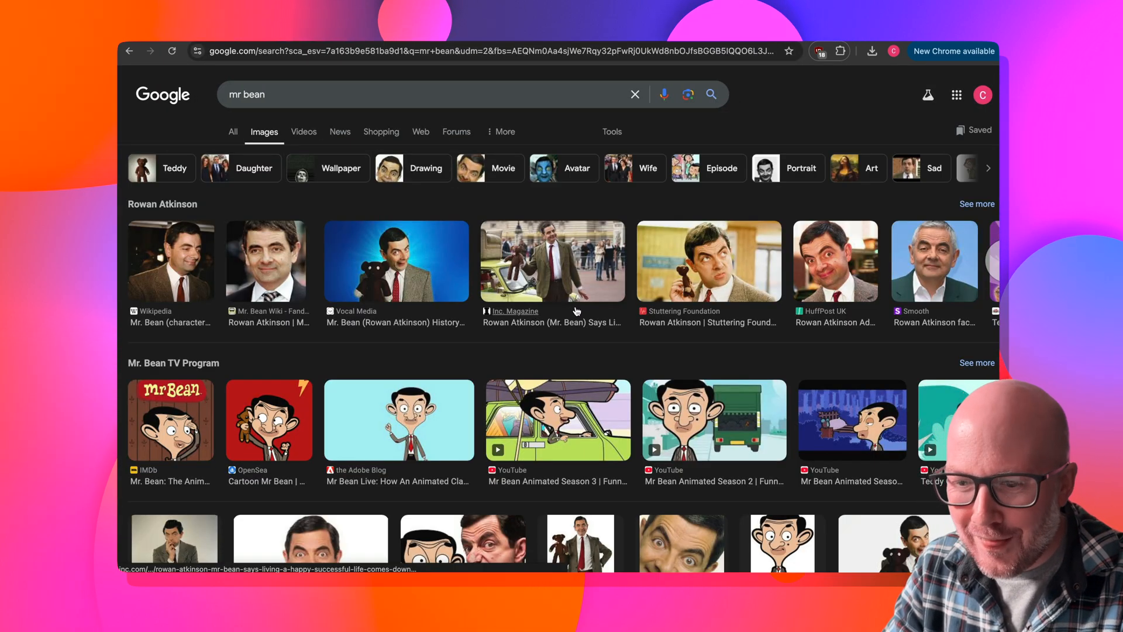
scroll("down", 3)
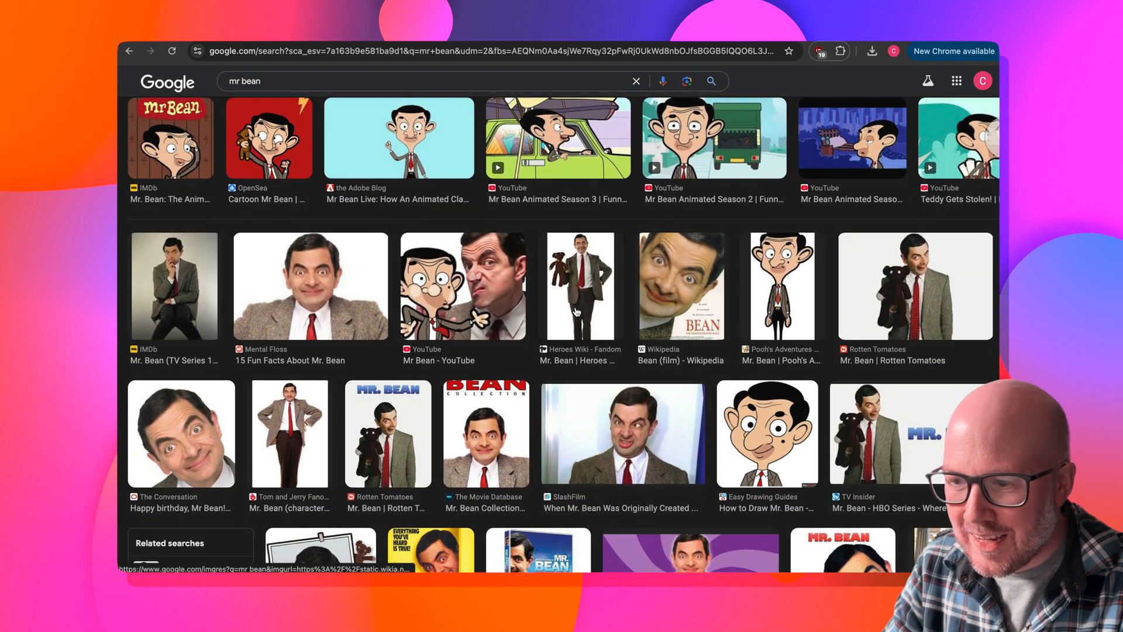
left_click(620, 434)
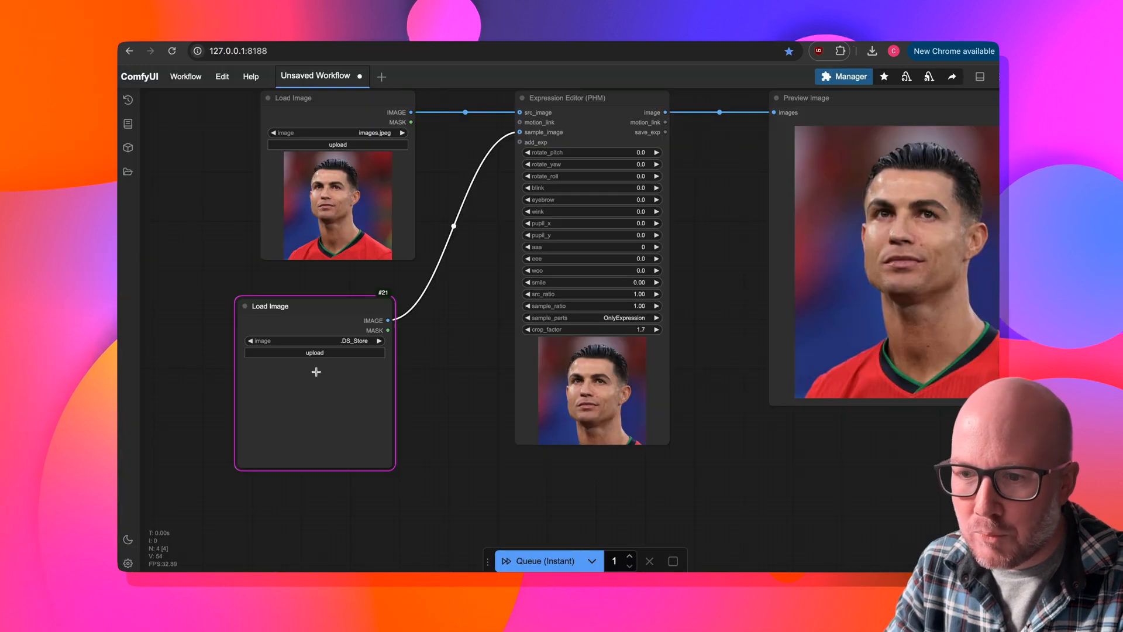
Step: Upload the Mr. Bean screenshot from Desktop as the sample and render Ronaldo's new expression
left_click(315, 353)
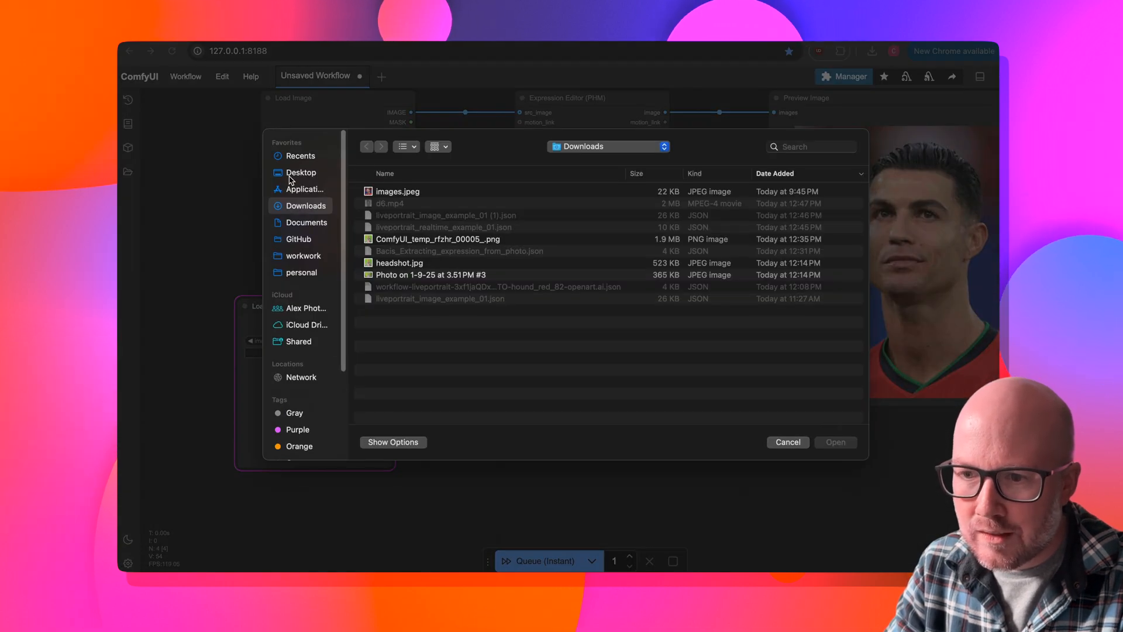
left_click(833, 442)
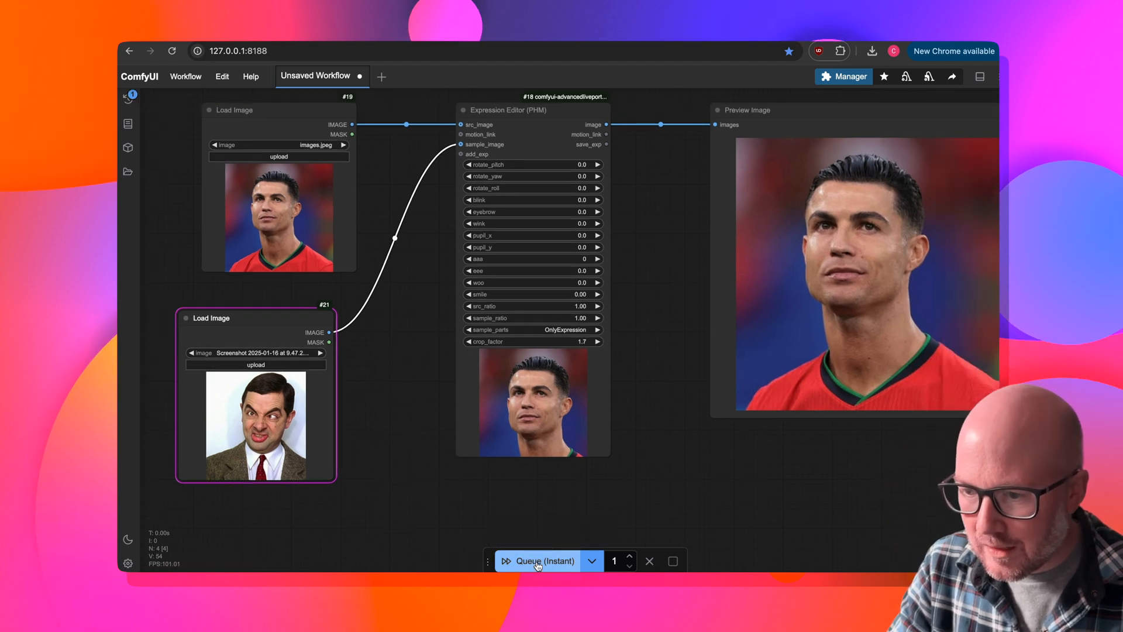
left_click(543, 561)
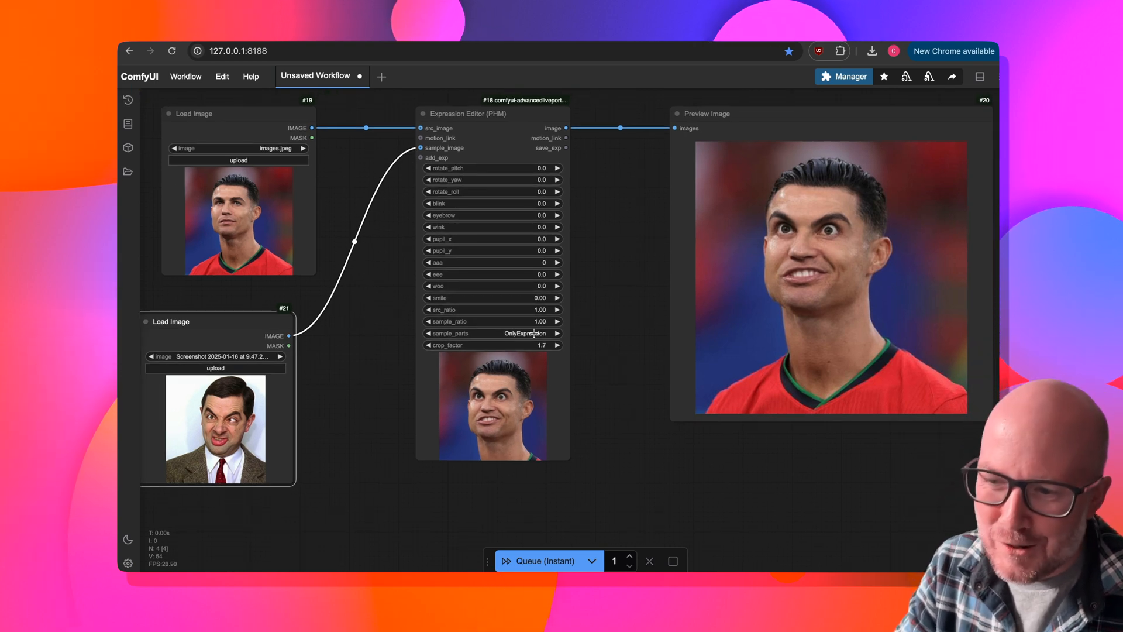
Step: Try sample_parts OnlyRotation, OnlyMouth, then OnlyEyes on Mr. Bean's expression
left_click(525, 333)
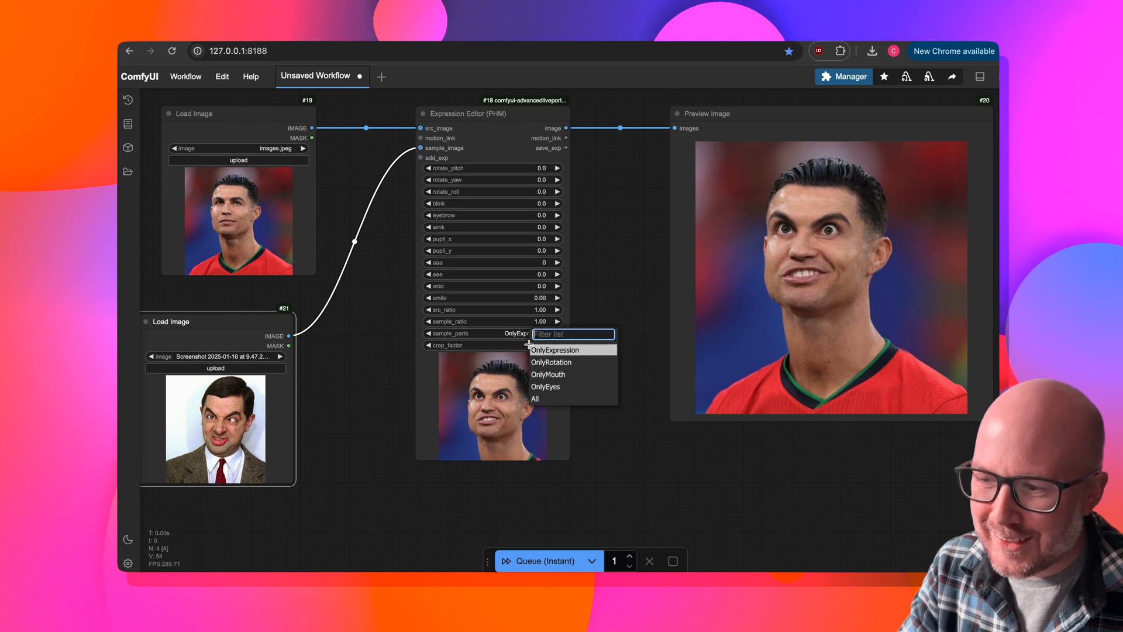
left_click(552, 363)
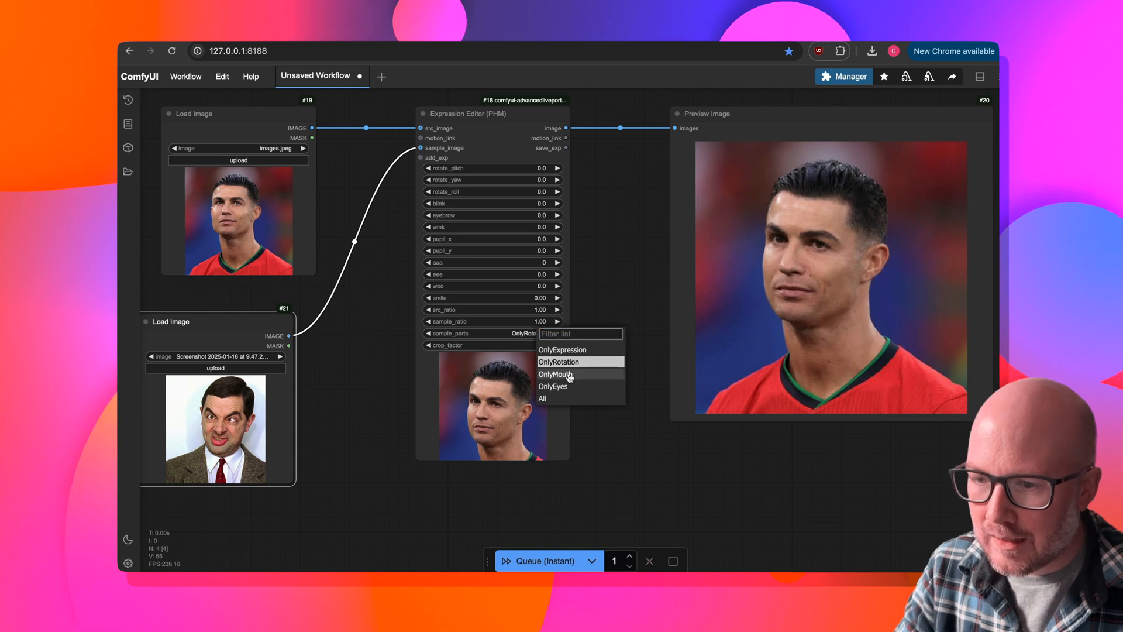
left_click(556, 373)
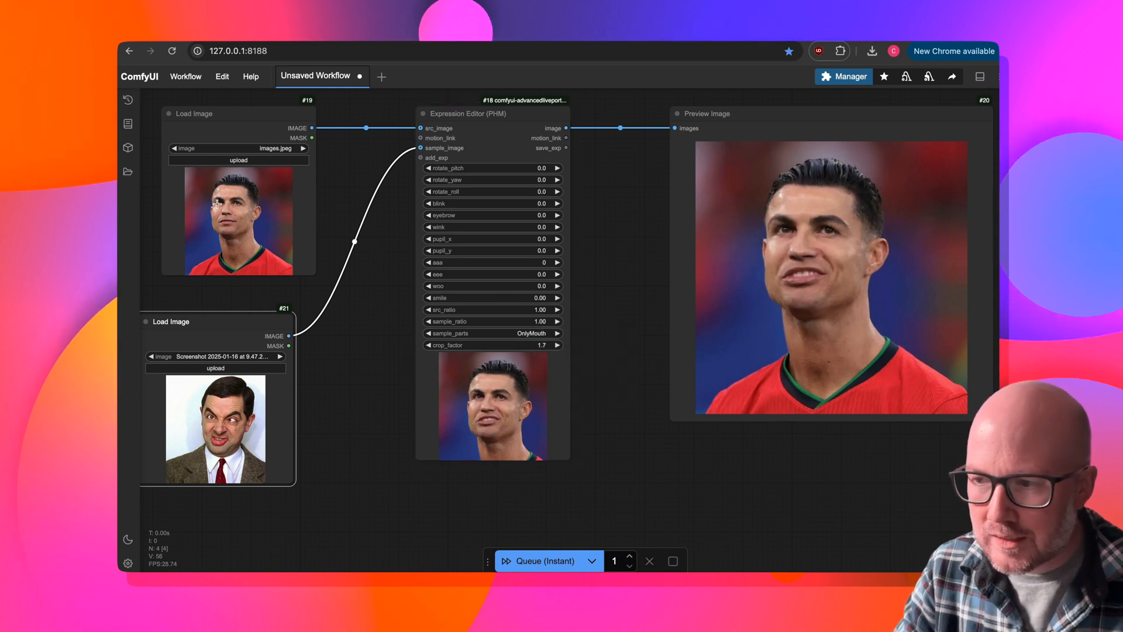
left_click(493, 333)
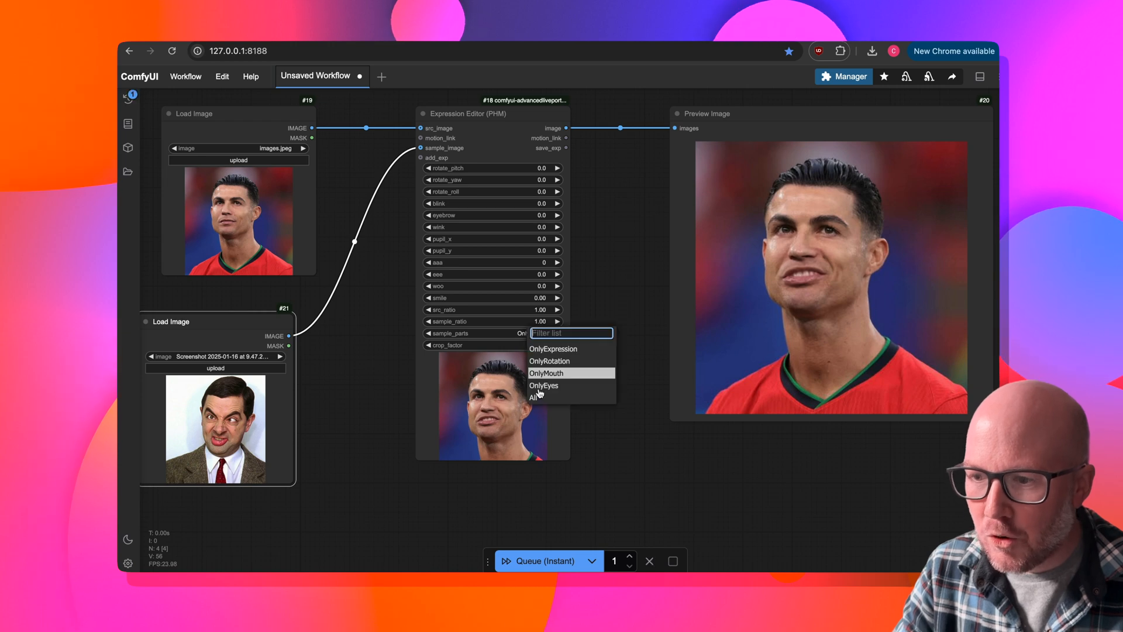
left_click(536, 397)
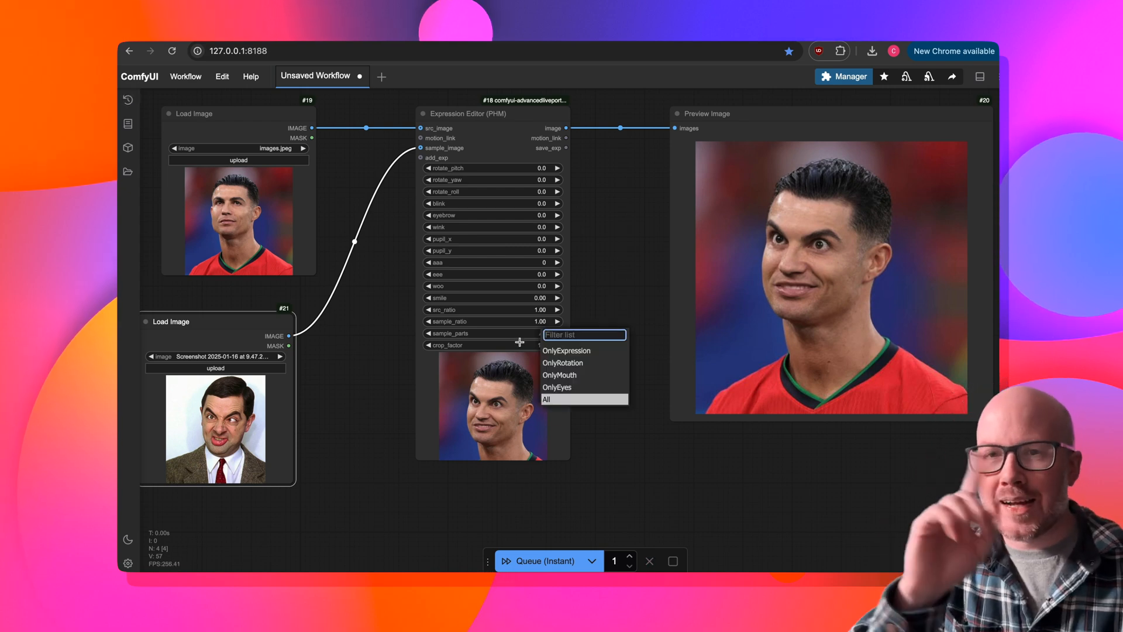
Step: Set sample_parts to All to copy Mr. Bean's whole expression
left_click(546, 399)
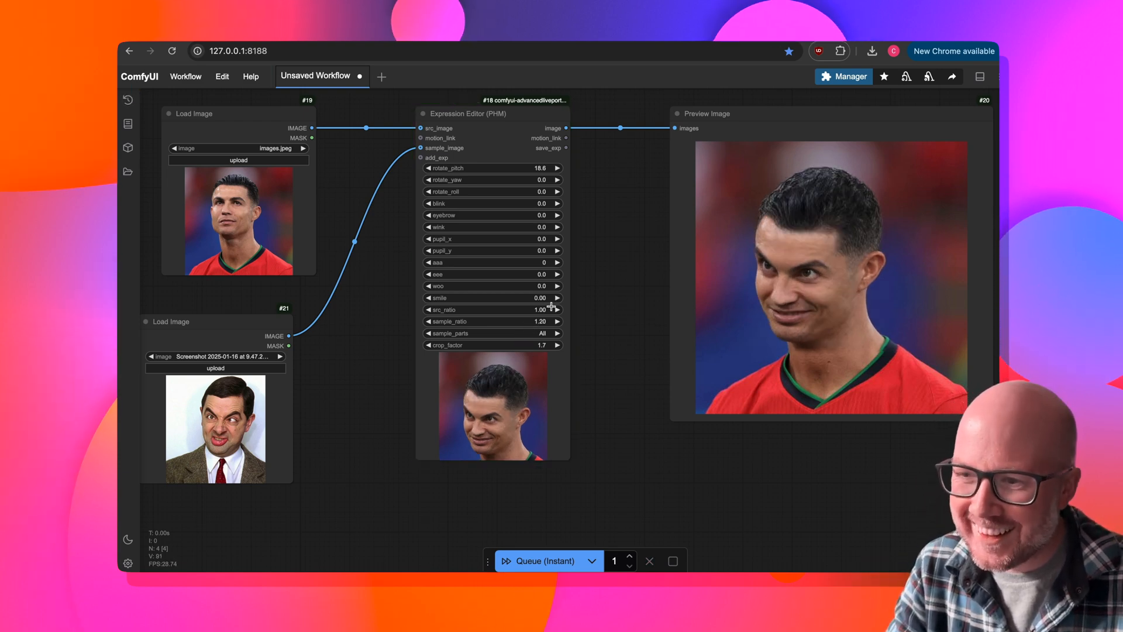
mouse_move(545, 333)
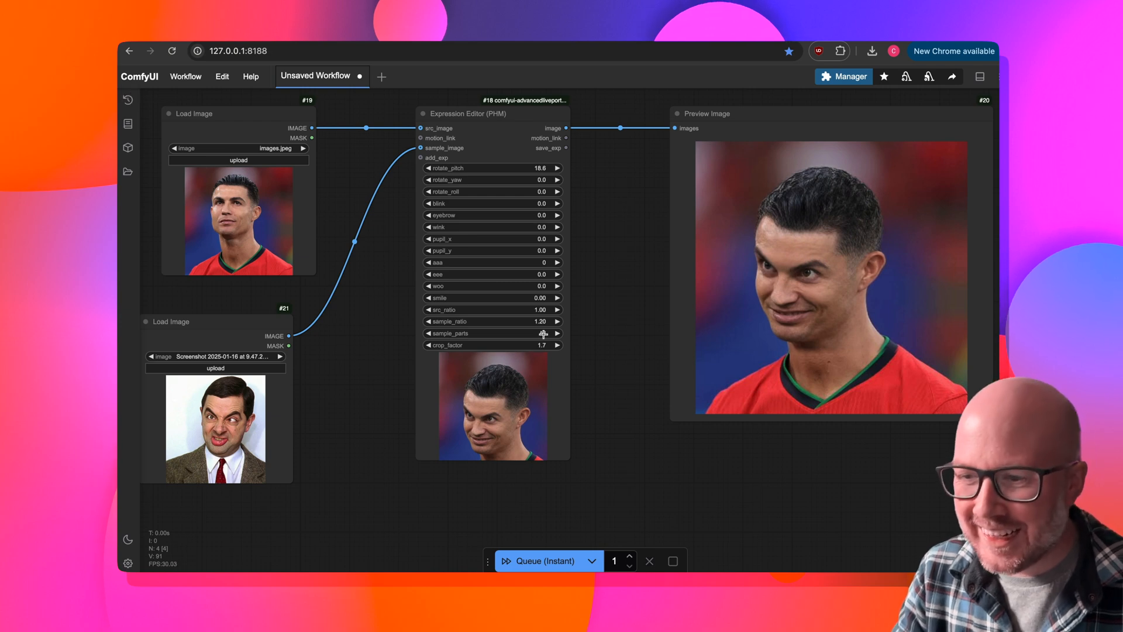